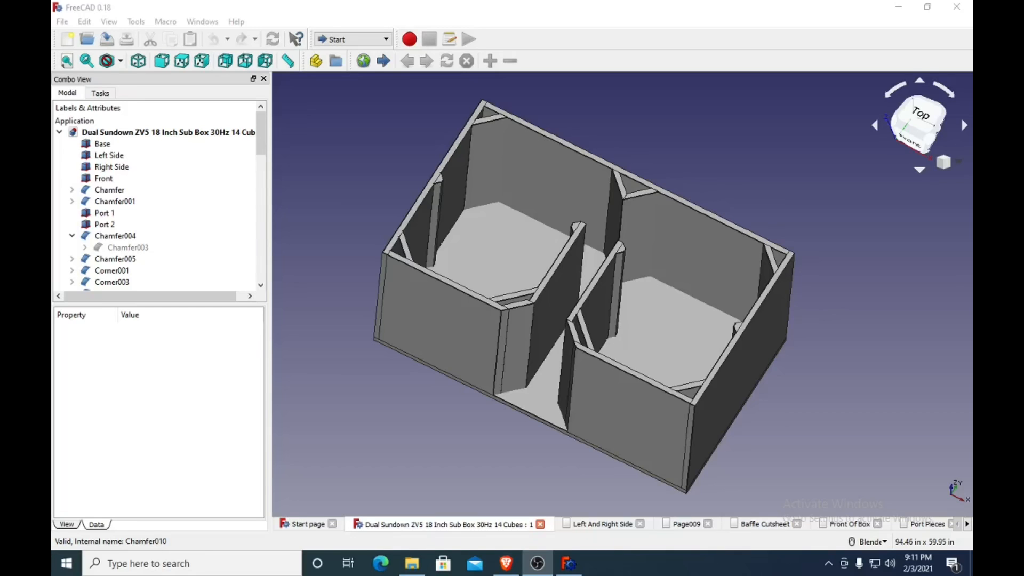
pyautogui.moveTo(555, 210)
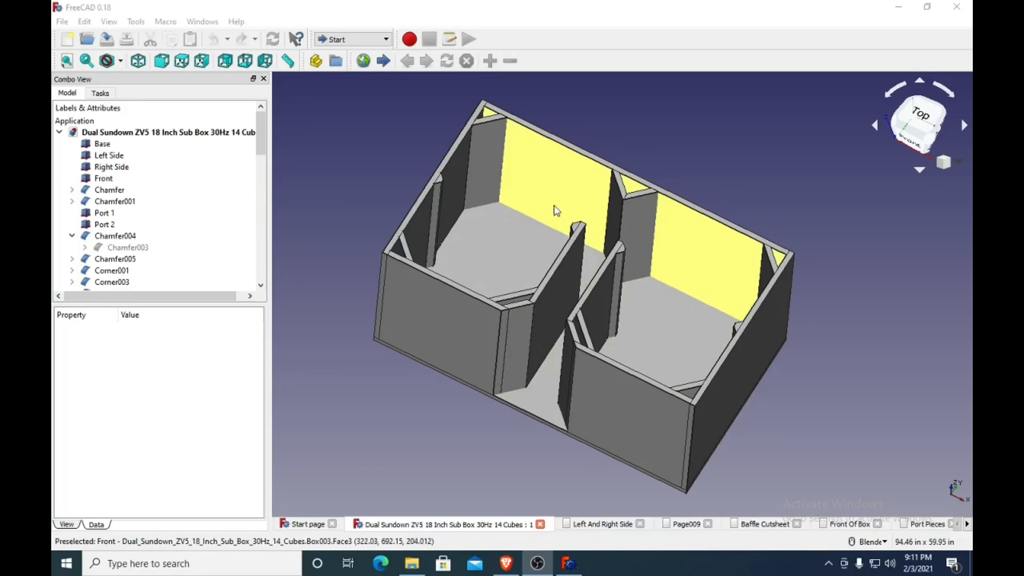
pyautogui.moveTo(494, 203)
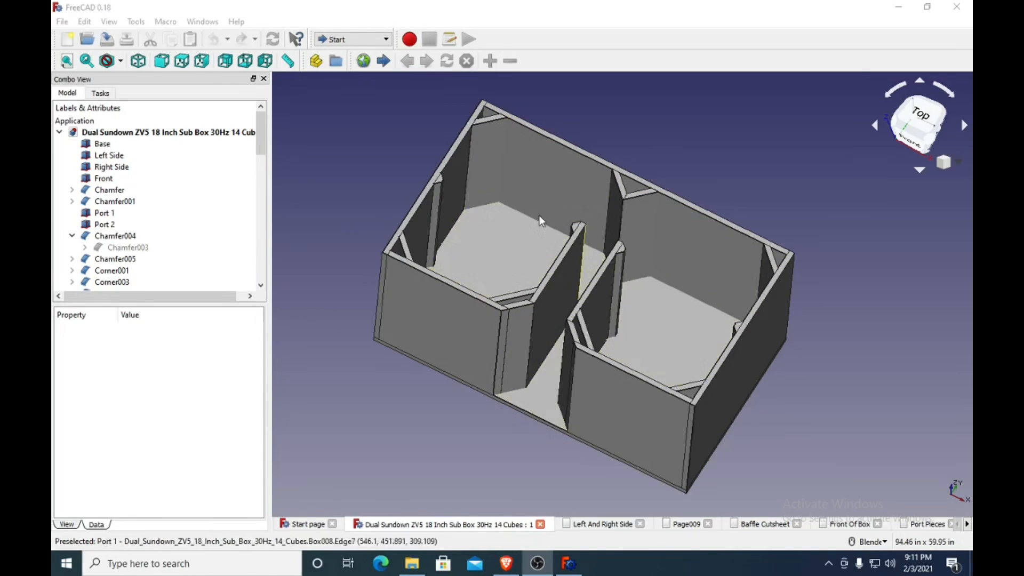
# Select Port 1 to list its 0.75 by 14.55 by 21.75 inch board properties.
pyautogui.click(182, 60)
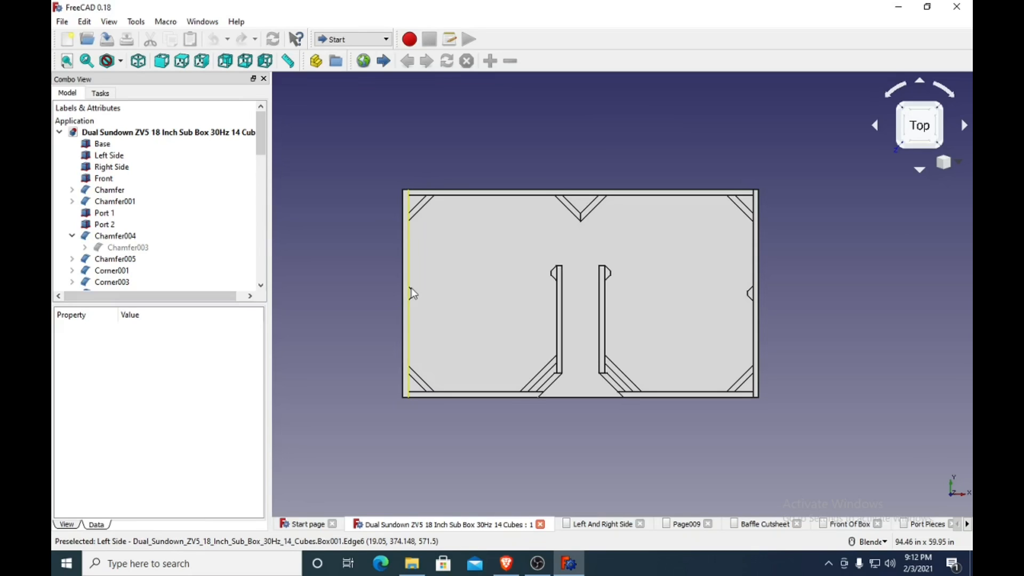
pyautogui.moveTo(550, 378)
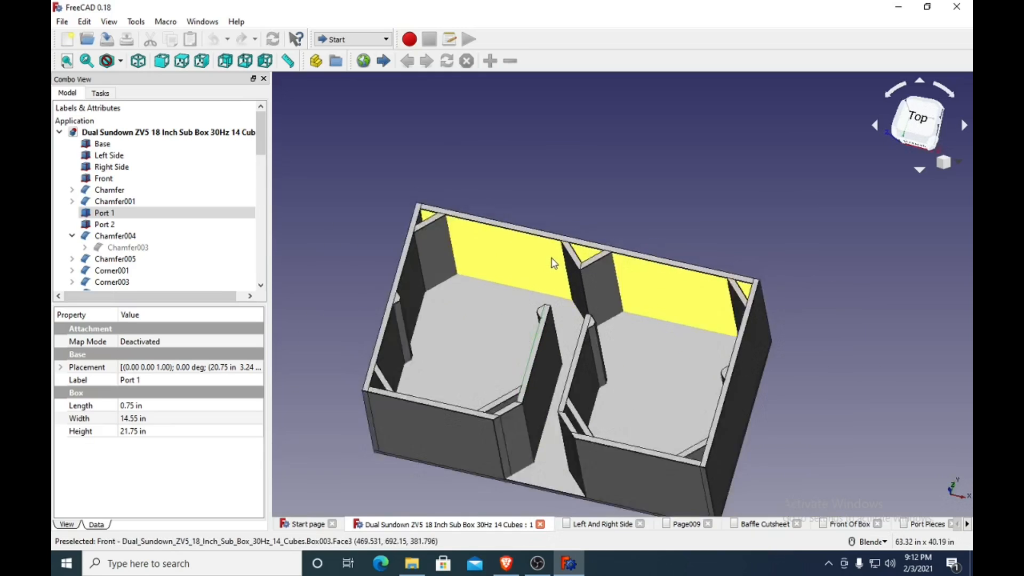
pyautogui.scroll(-3)
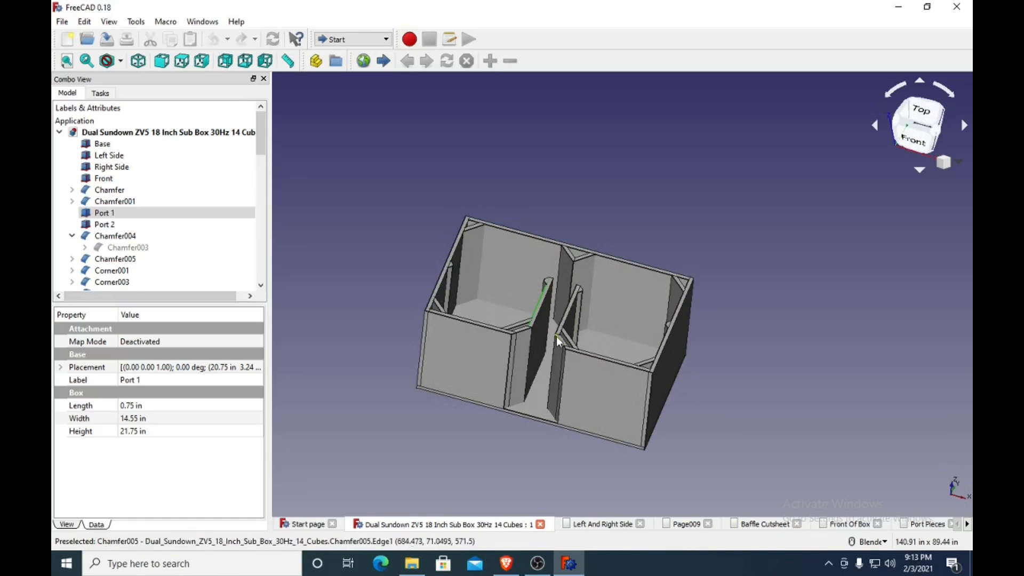
pyautogui.moveTo(530, 356)
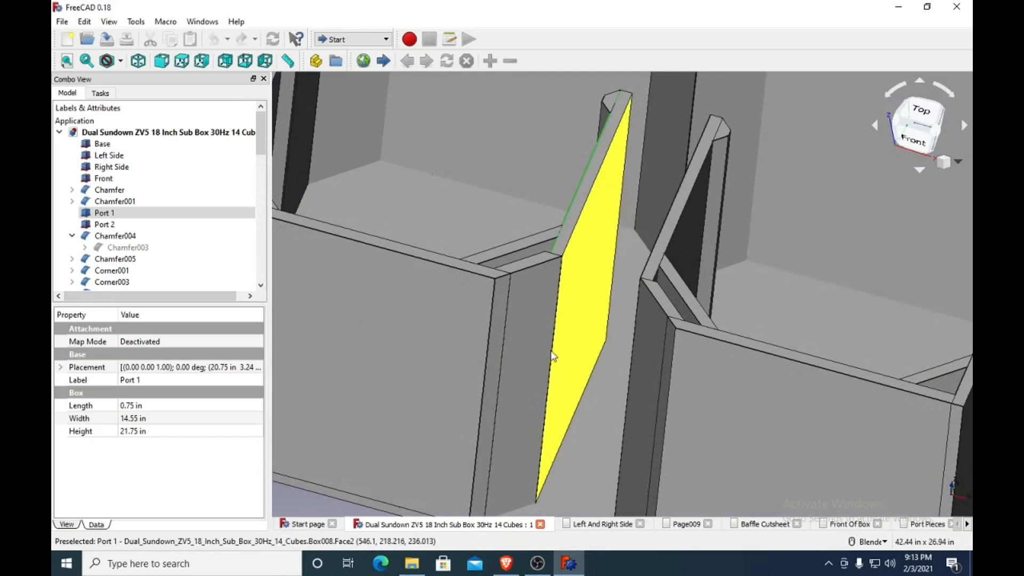
pyautogui.moveTo(526, 352)
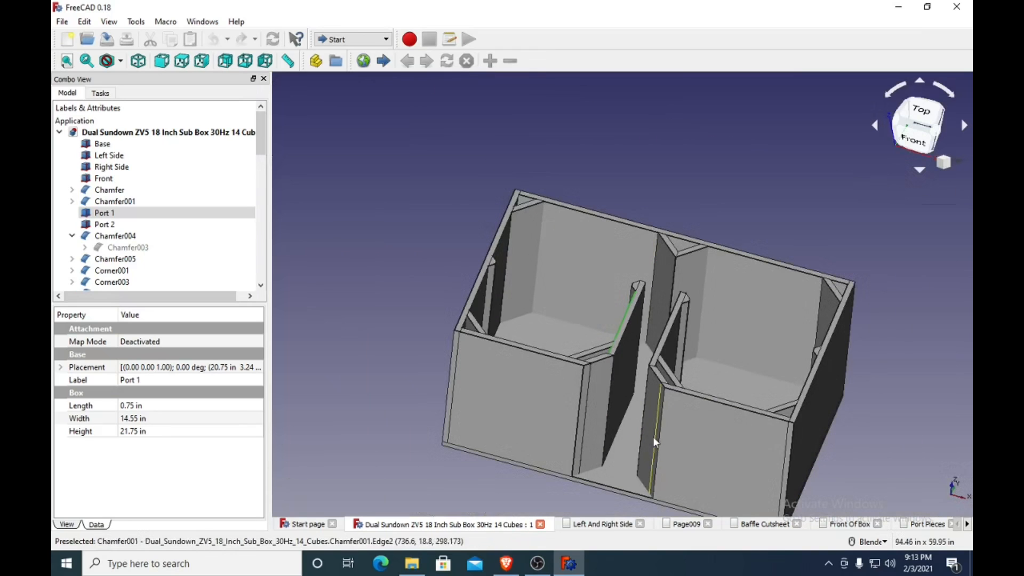
pyautogui.click(617, 391)
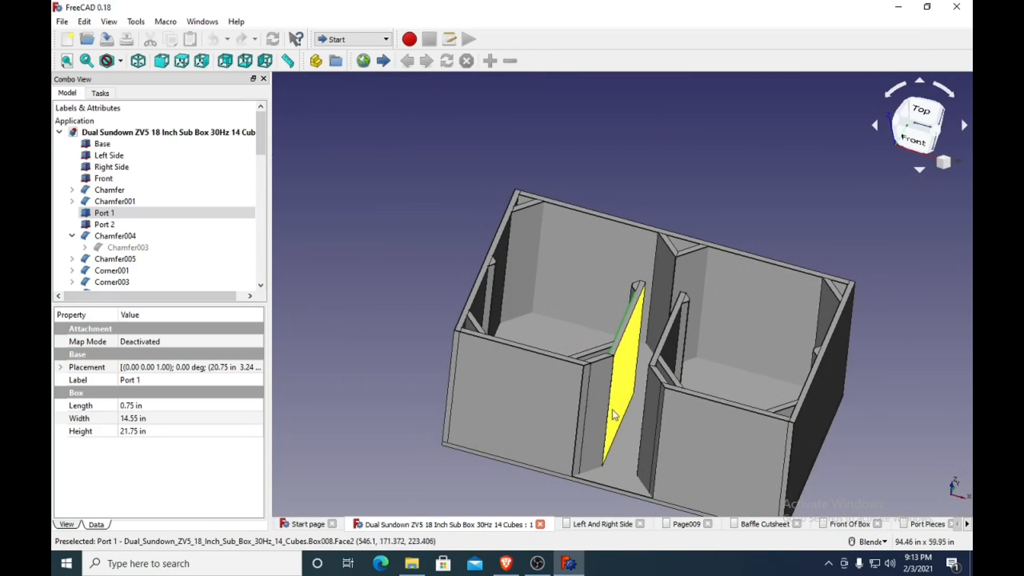
pyautogui.moveTo(632, 390)
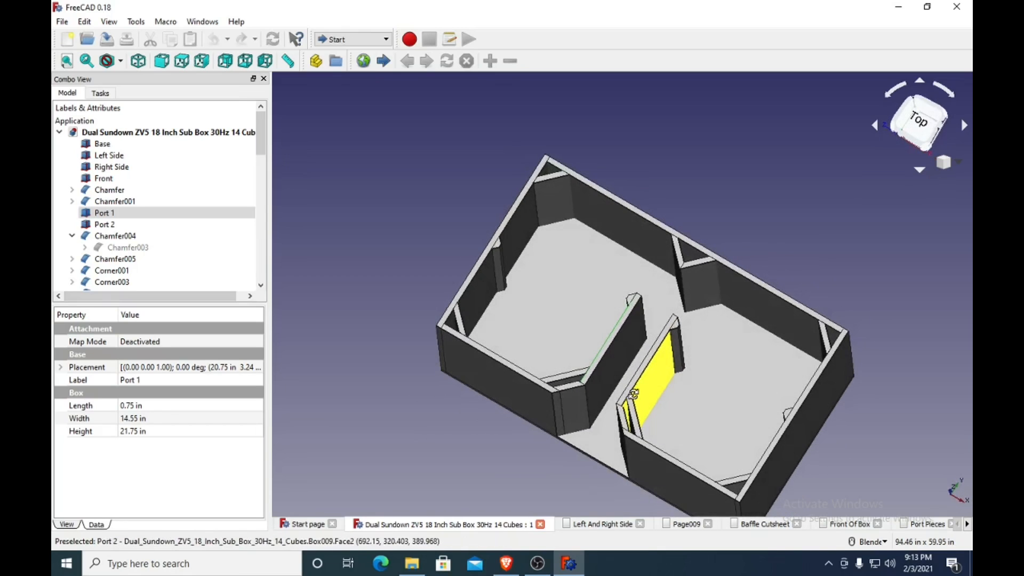
pyautogui.moveTo(630, 400)
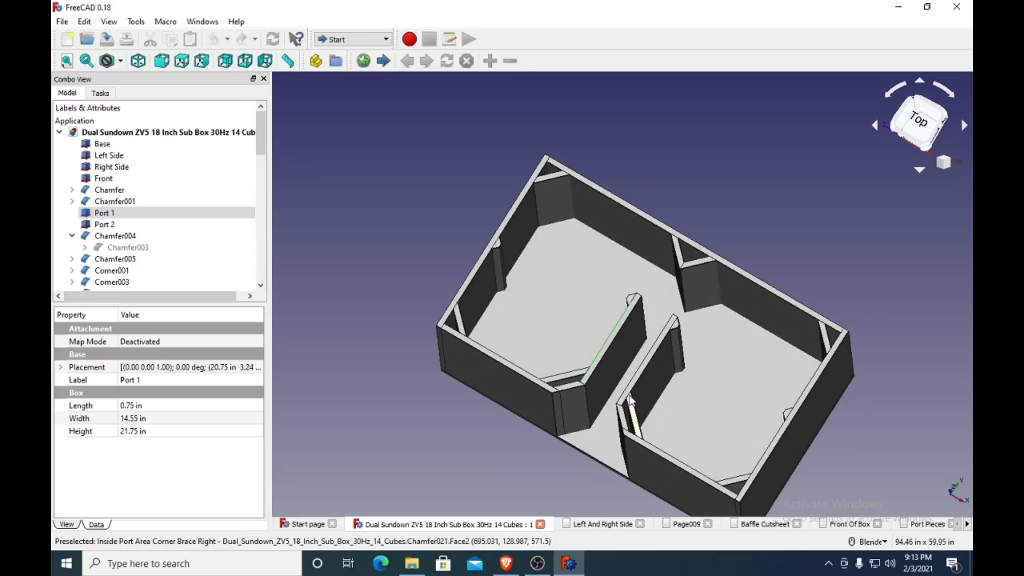
pyautogui.moveTo(498, 268)
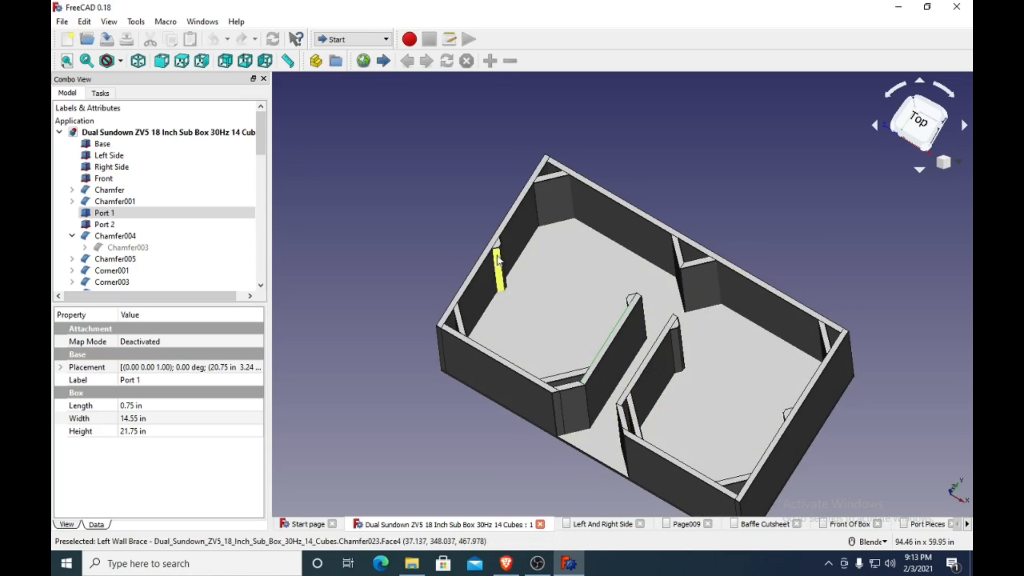
pyautogui.moveTo(796, 423)
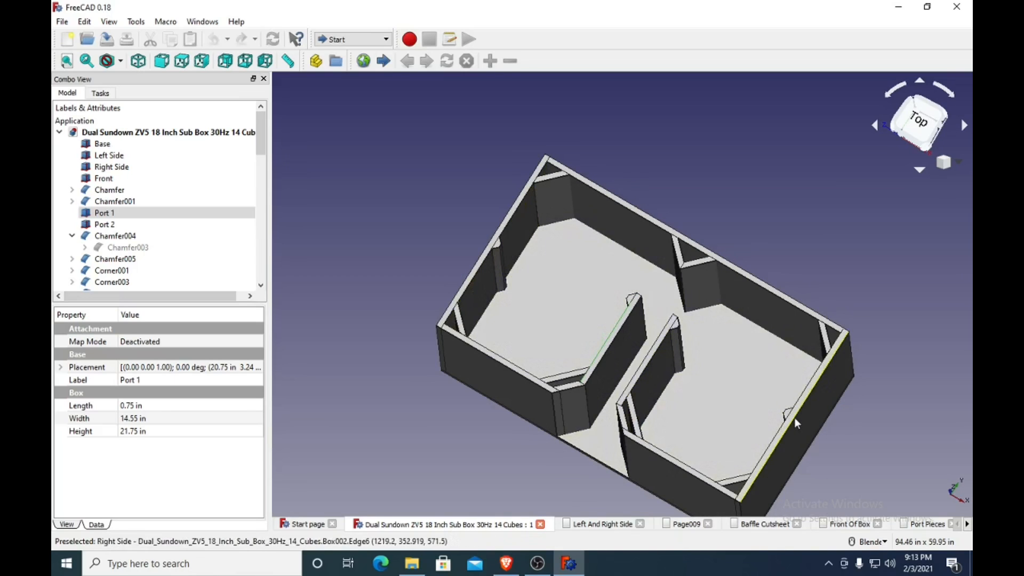
pyautogui.moveTo(548, 225)
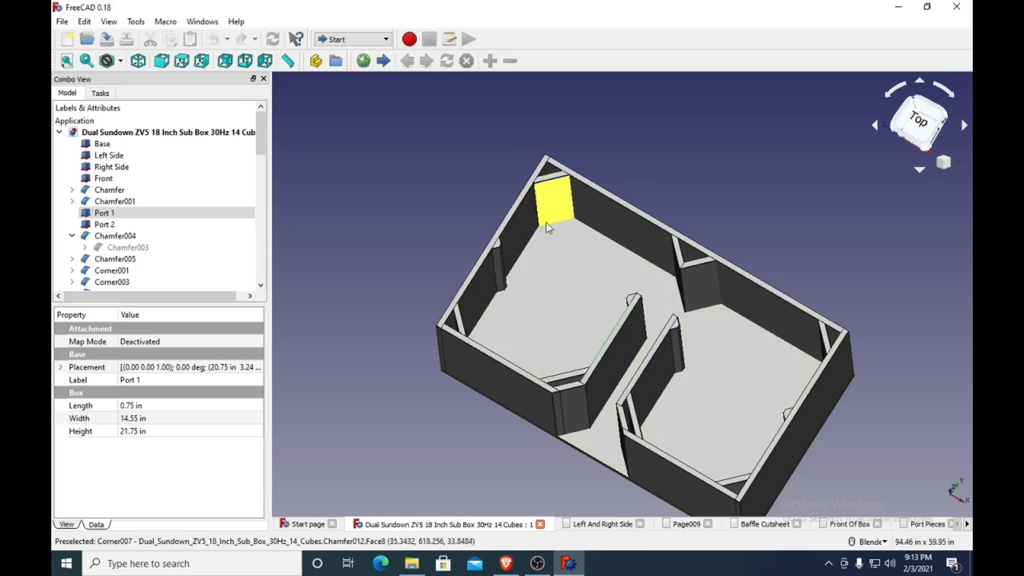
pyautogui.moveTo(727, 475)
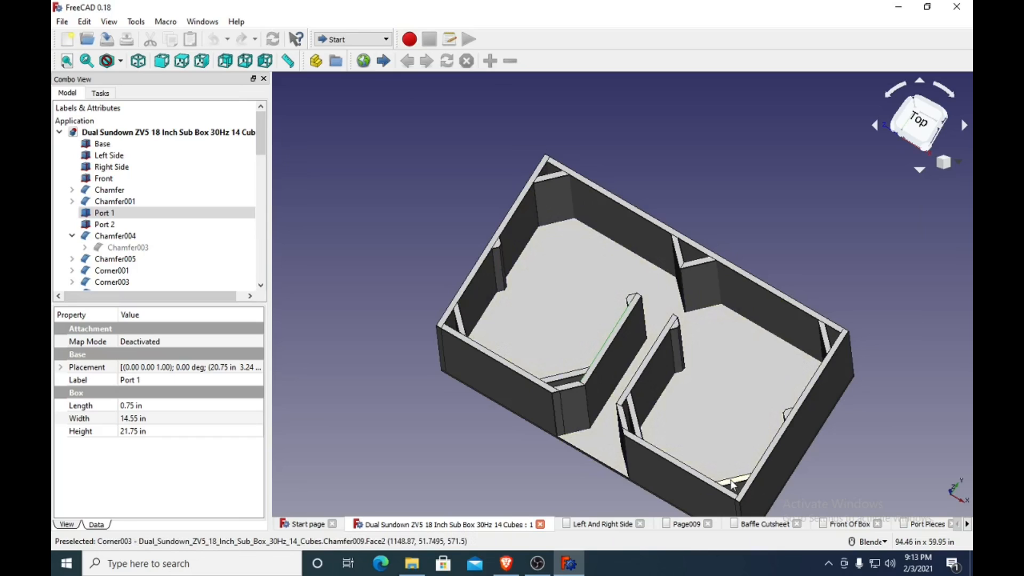
pyautogui.moveTo(730, 483)
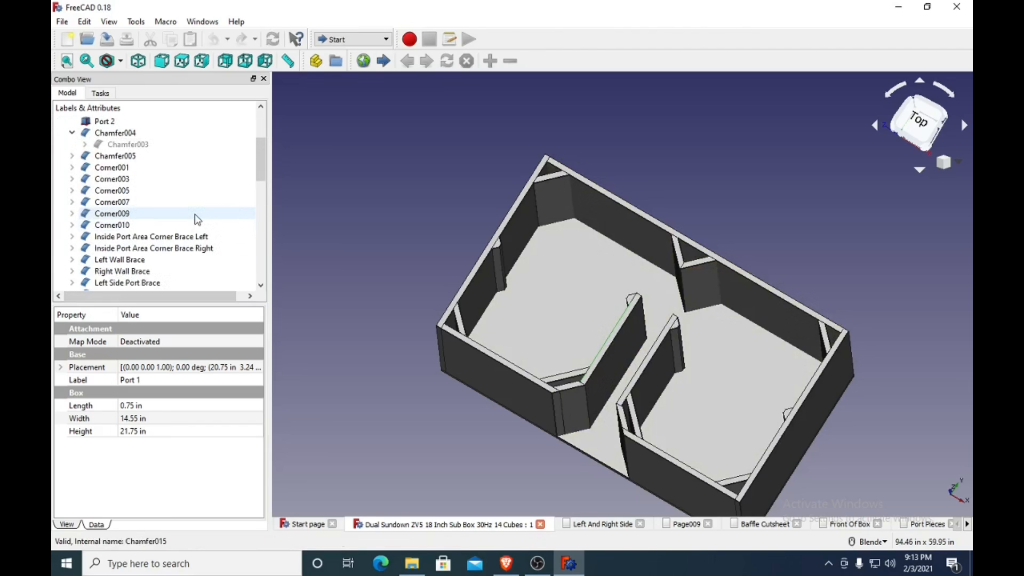
# Make Baffle001's Pocket and Baffle002's Pocket001 visible, showing both speaker cutouts over the box.
pyautogui.scroll(-3)
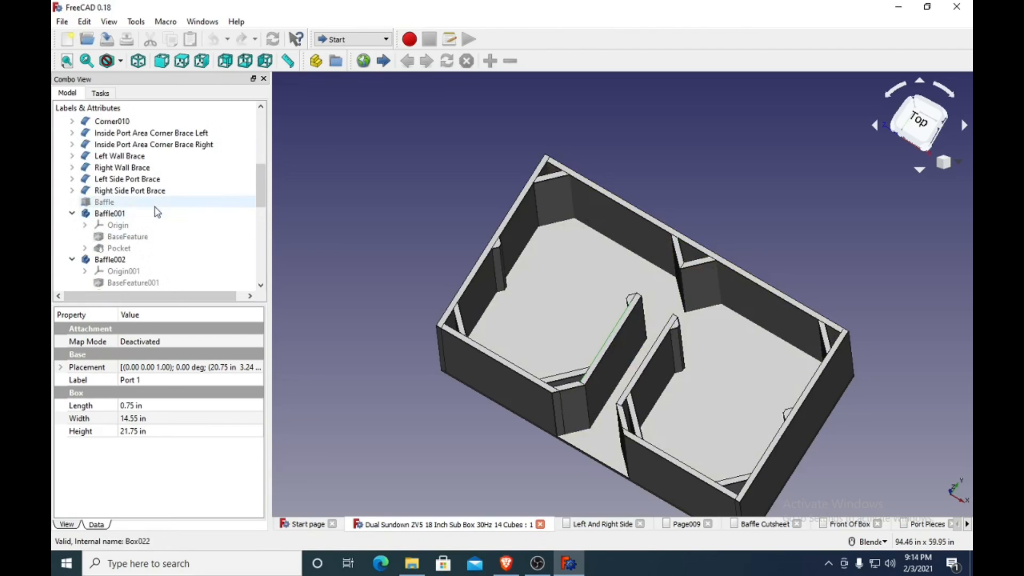
pyautogui.click(110, 213)
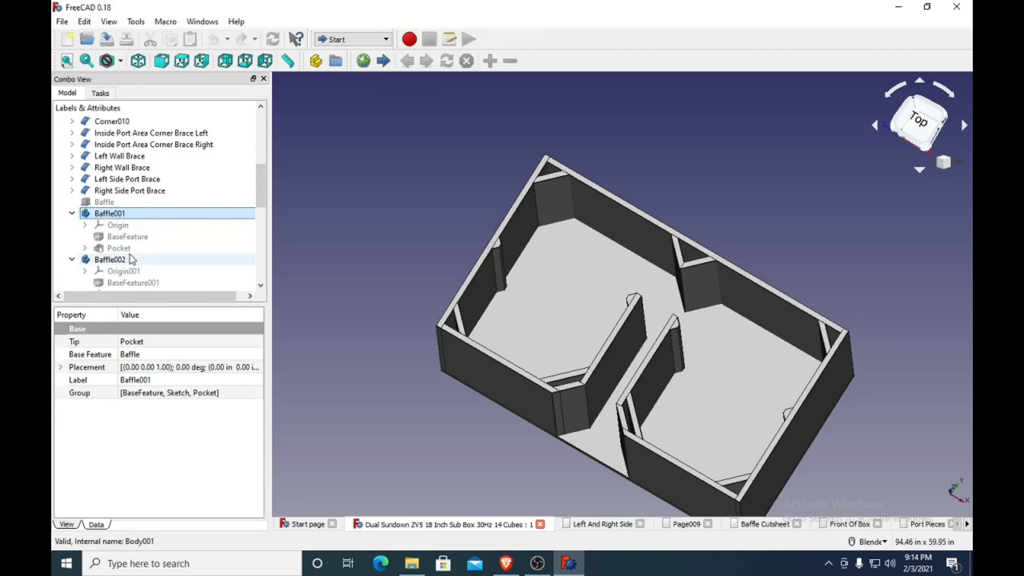
pyautogui.click(118, 248)
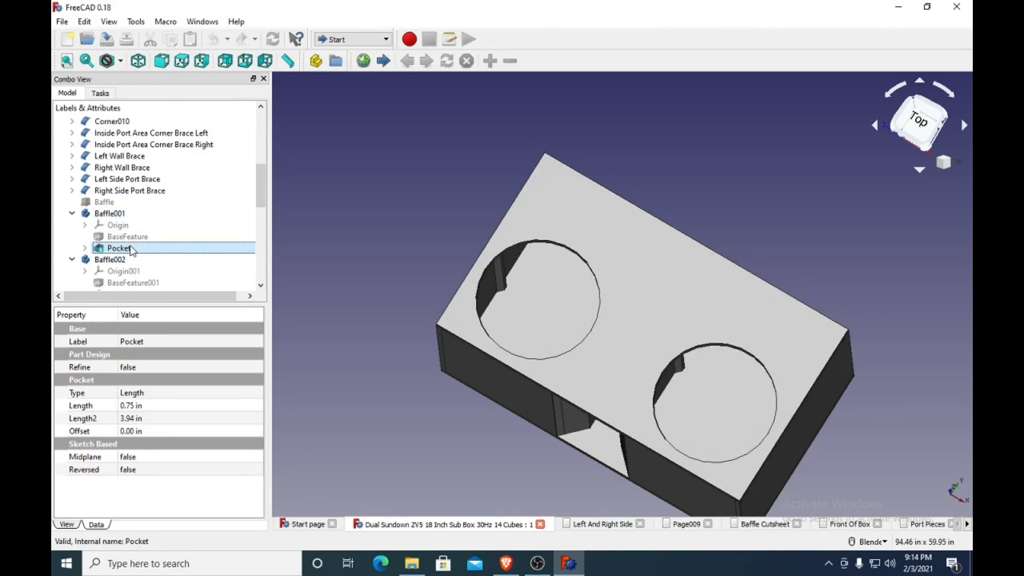
pyautogui.click(123, 225)
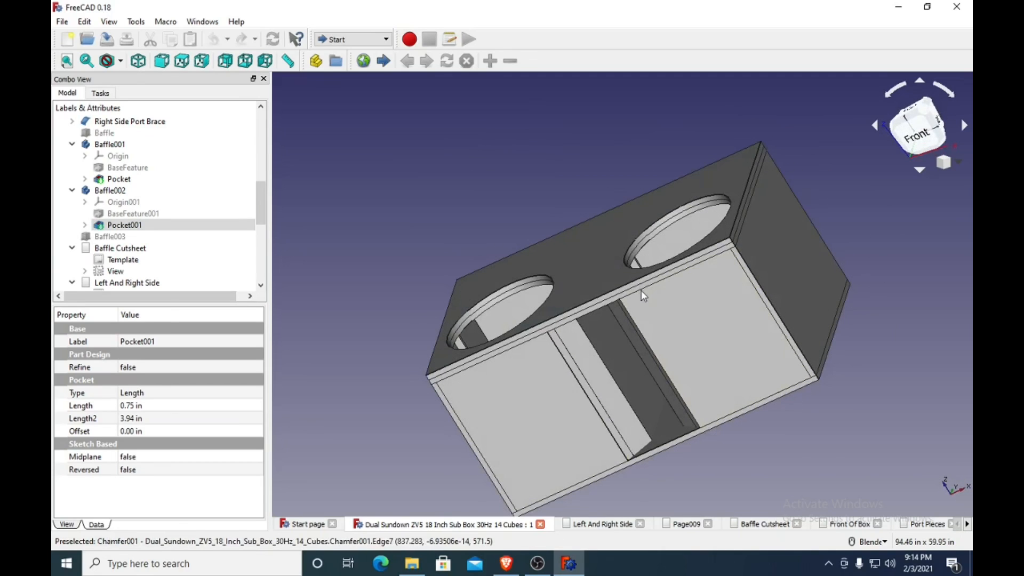
# Select the top baffle face and hide both baffle layers to expose the box interior.
pyautogui.click(606, 274)
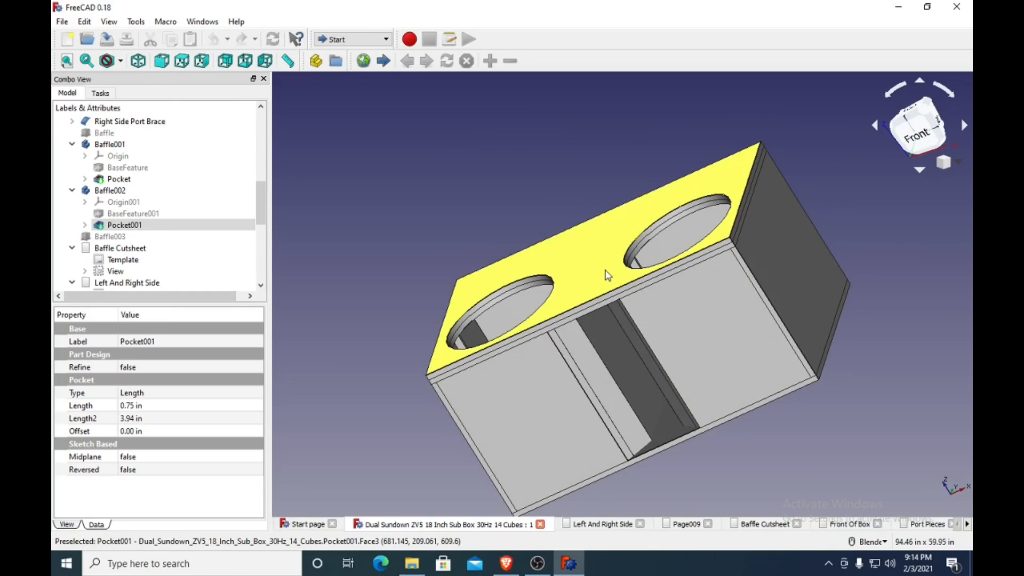
pyautogui.click(604, 274)
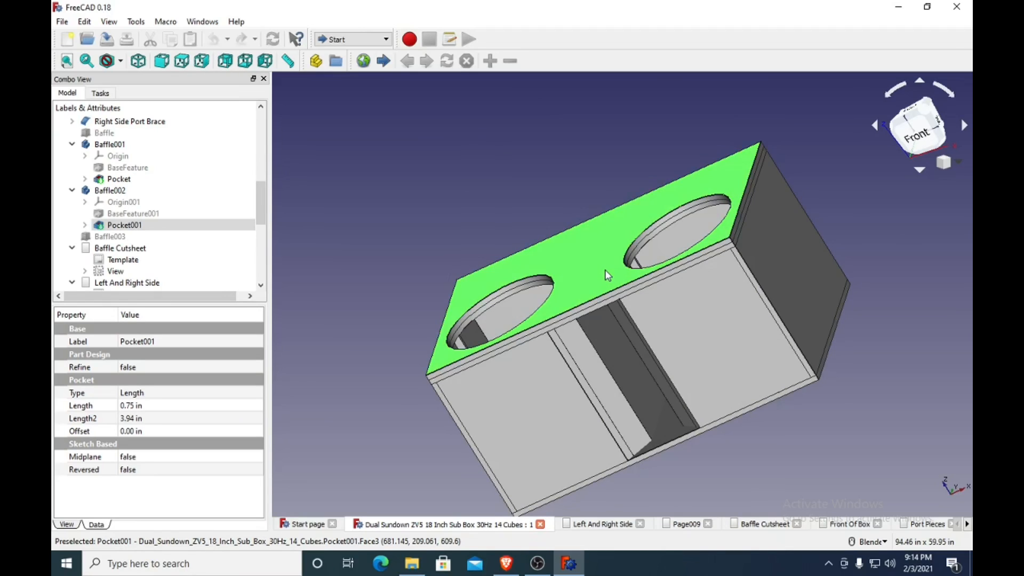
pyautogui.click(119, 179)
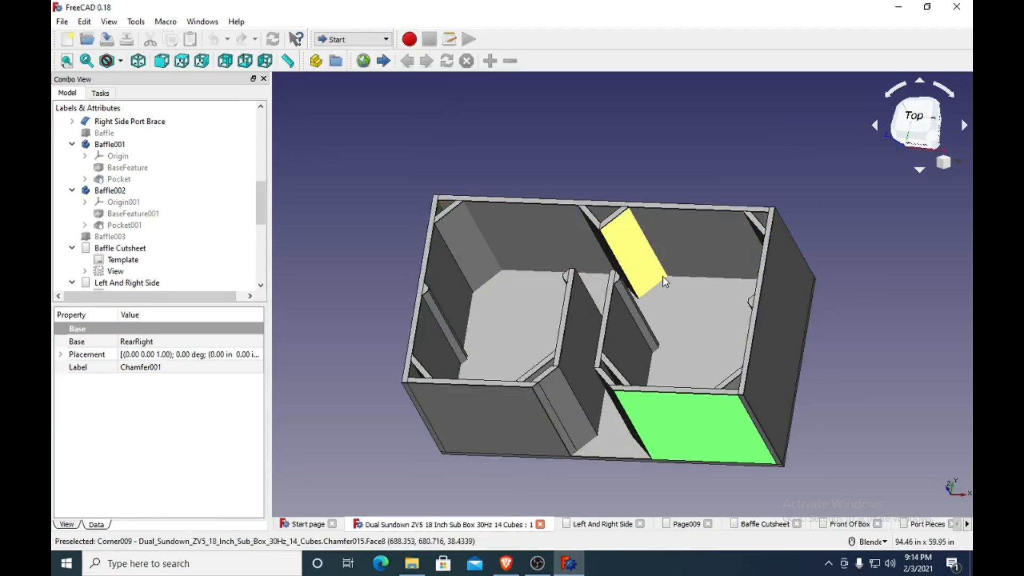
pyautogui.moveTo(350, 449)
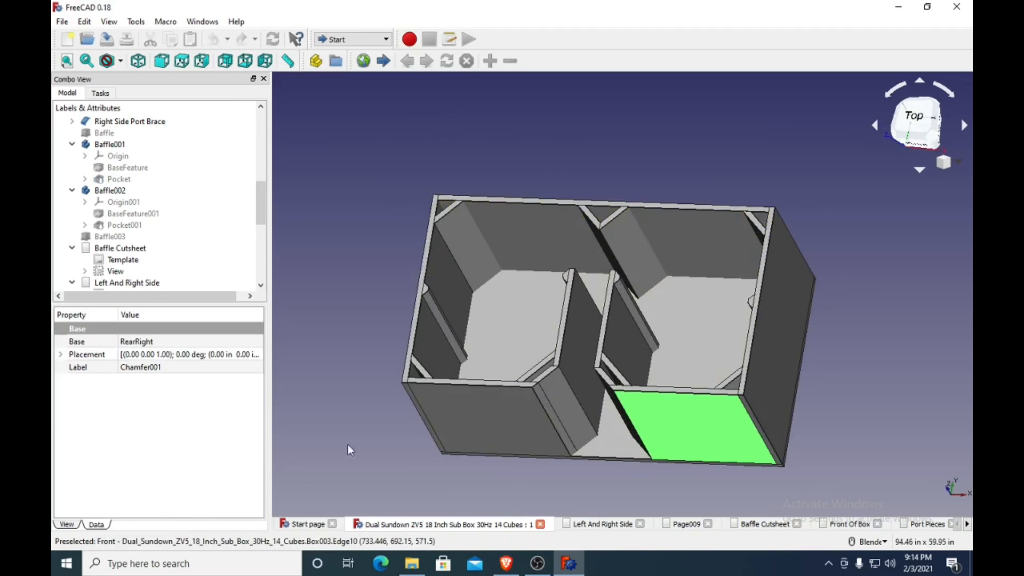
pyautogui.moveTo(450, 191)
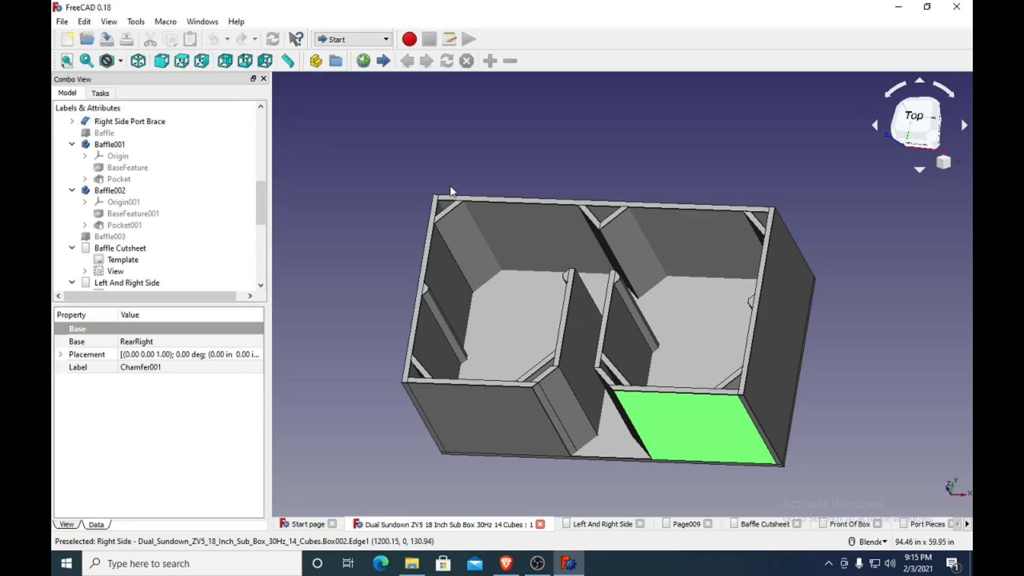
pyautogui.moveTo(477, 202)
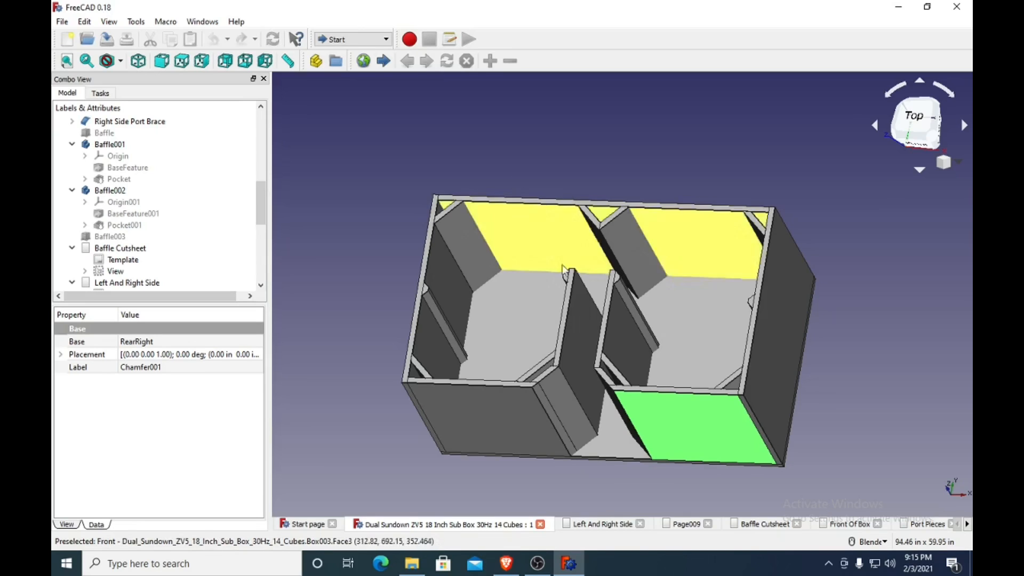
pyautogui.moveTo(655, 302)
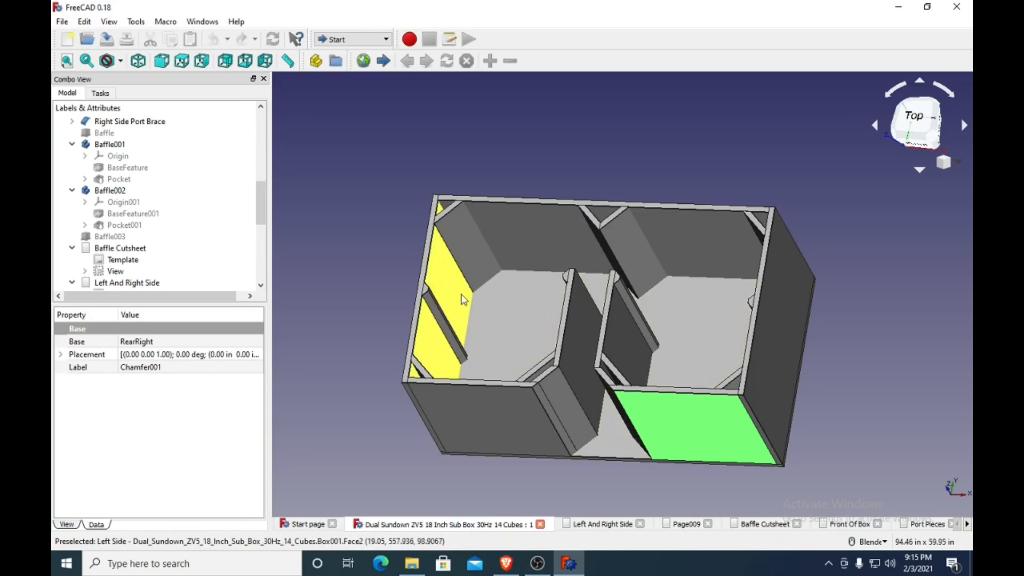
pyautogui.moveTo(462, 299)
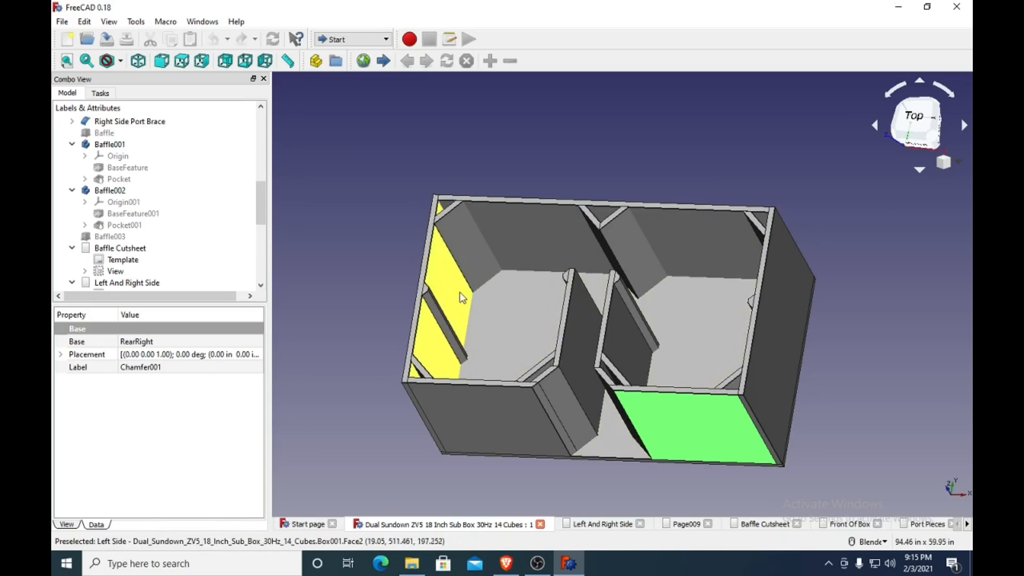
pyautogui.moveTo(802, 353)
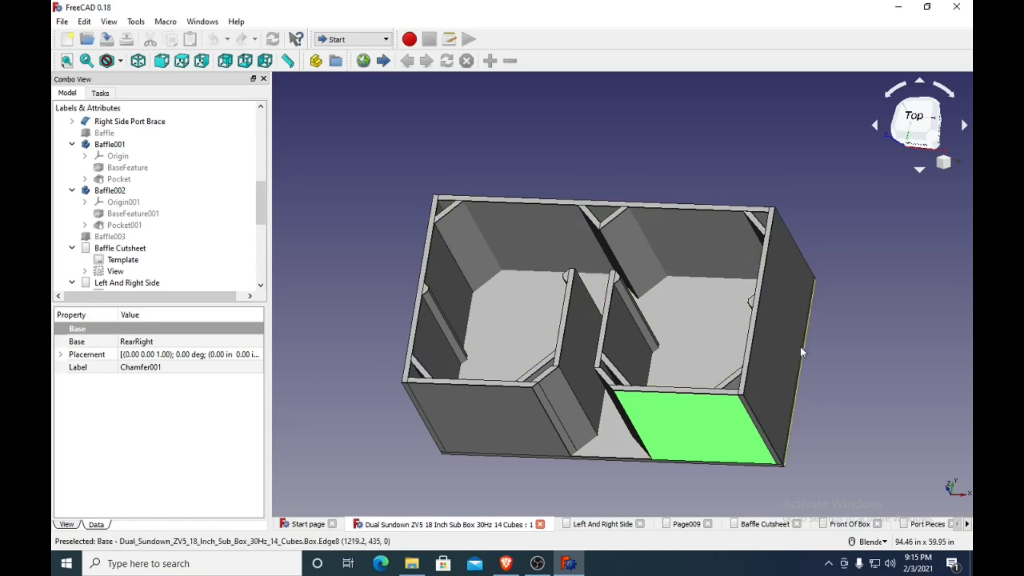
pyautogui.moveTo(650, 428)
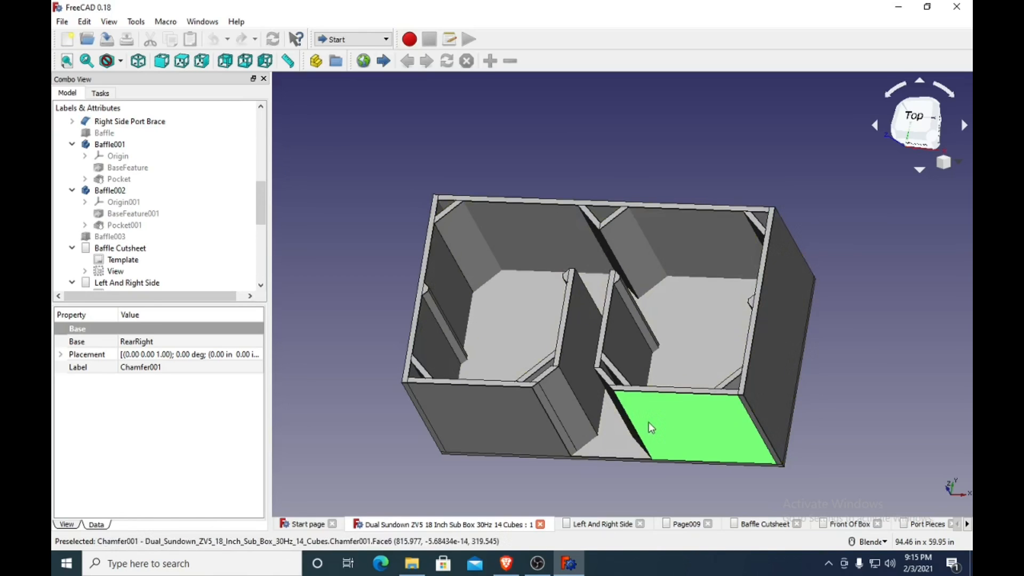
pyautogui.moveTo(507, 416)
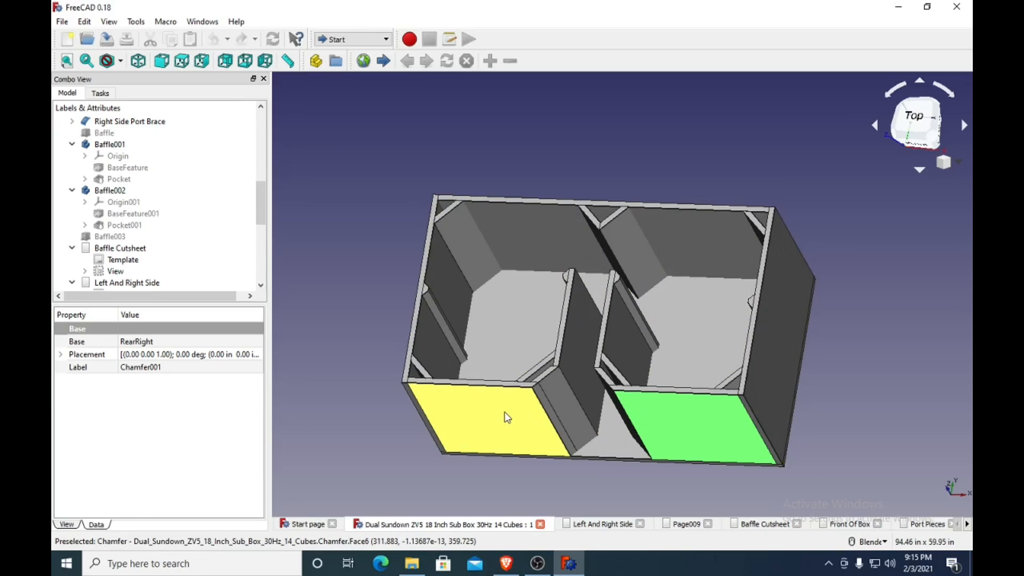
pyautogui.moveTo(508, 418)
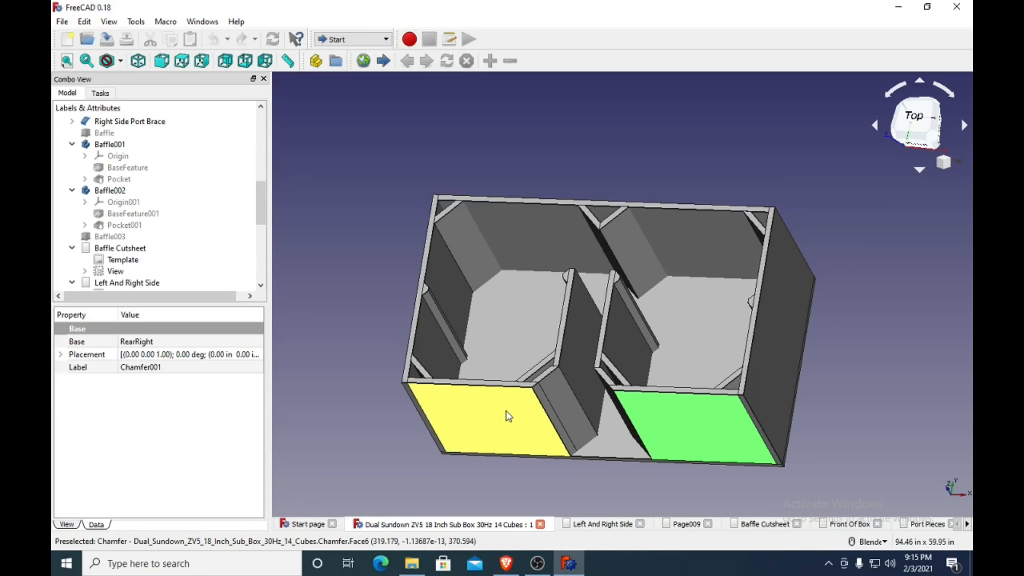
pyautogui.moveTo(565, 398)
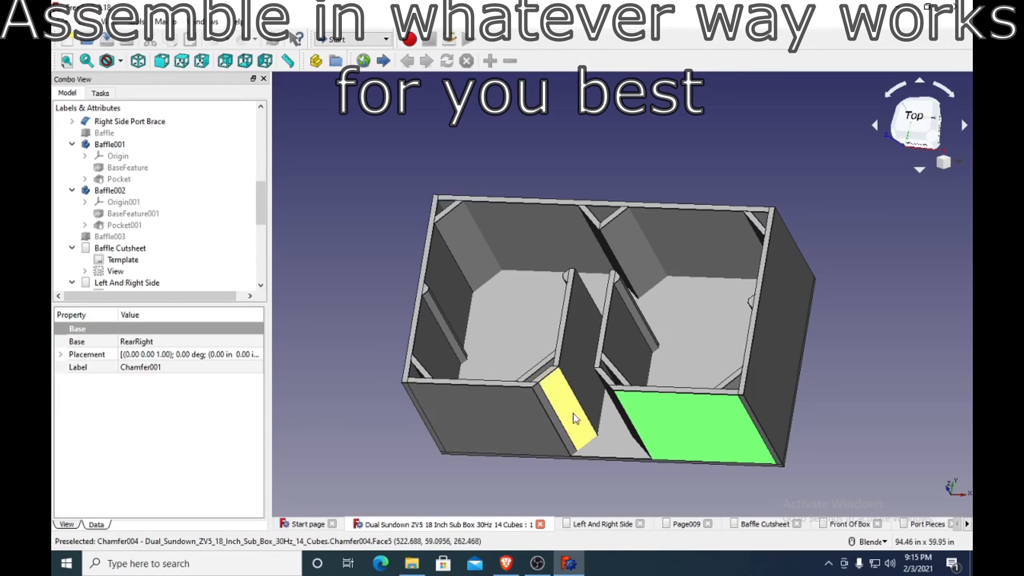
pyautogui.moveTo(603, 387)
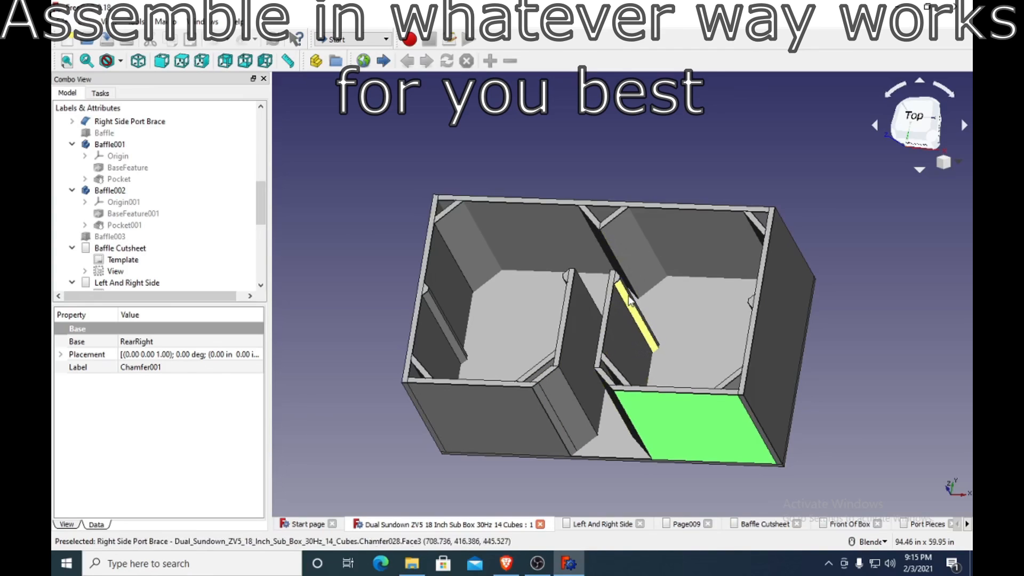
pyautogui.moveTo(585, 305)
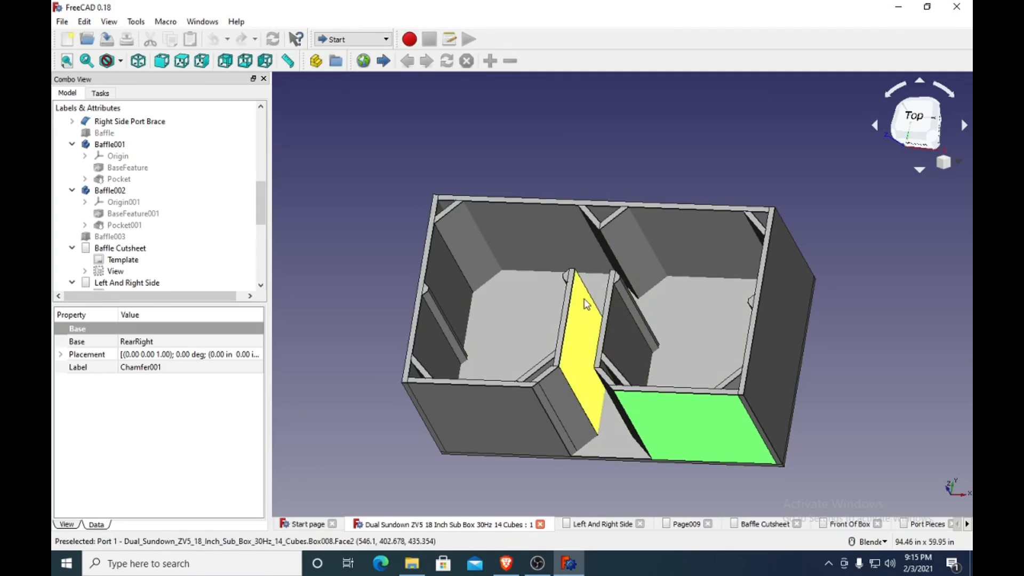
pyautogui.moveTo(627, 365)
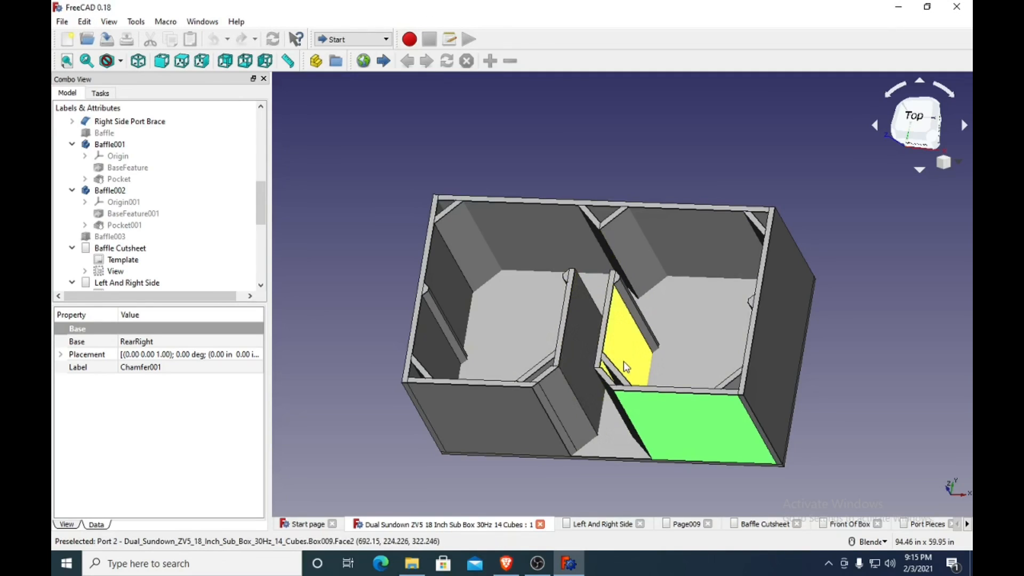
pyautogui.moveTo(569, 373)
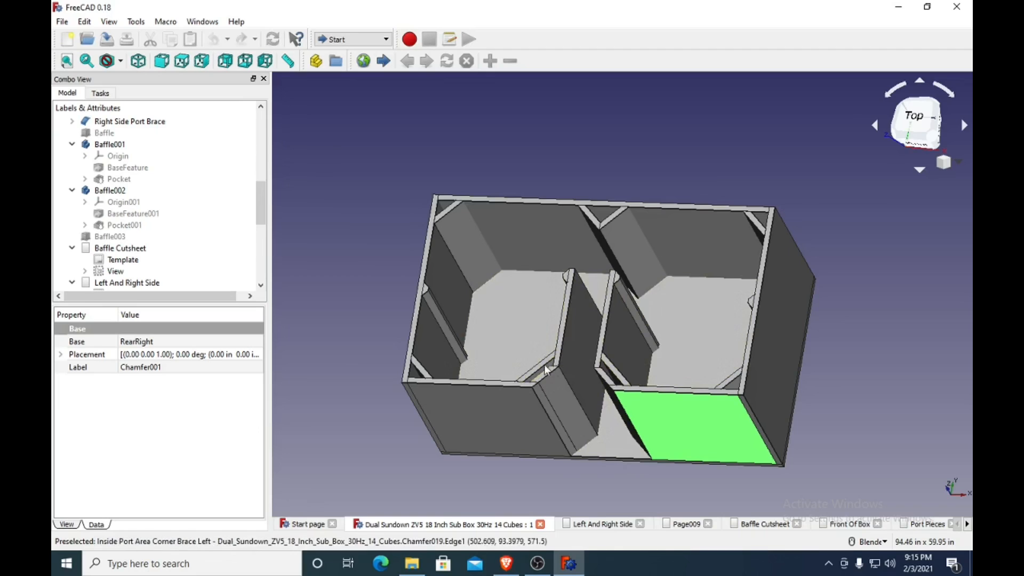
pyautogui.moveTo(541, 365)
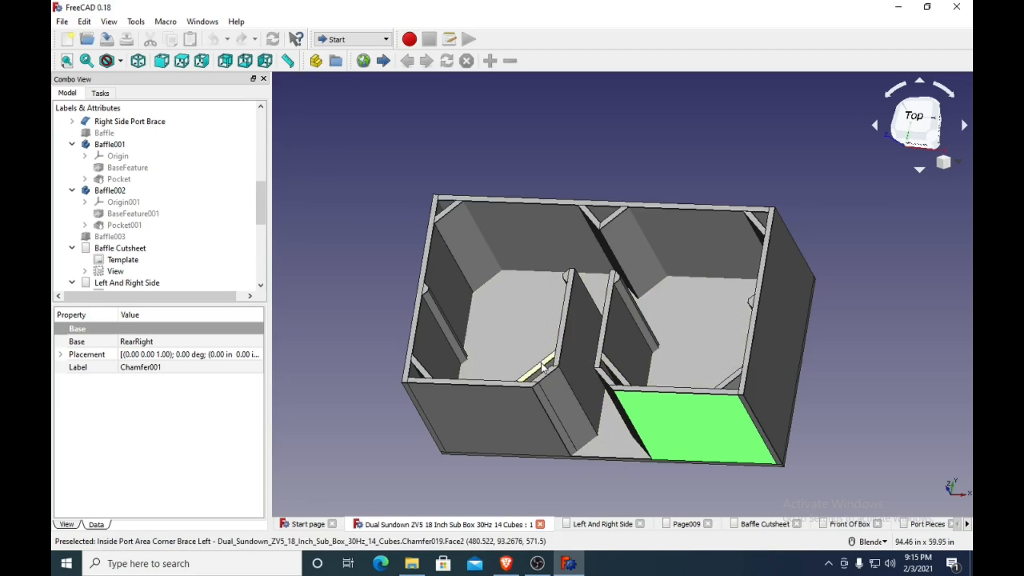
pyautogui.moveTo(636, 366)
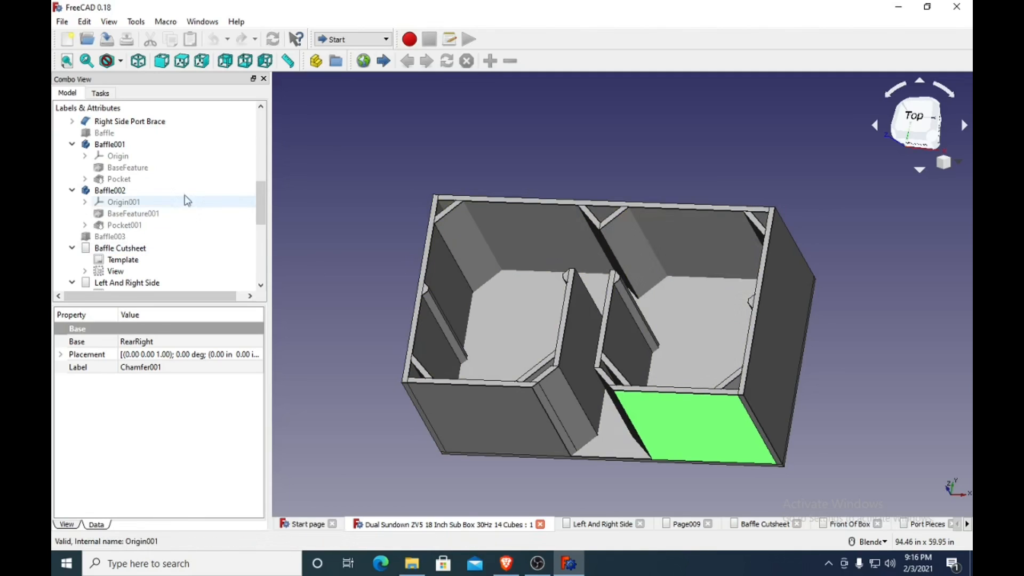
# Show Baffle002's Pocket001 and inspect Baffle001's Pocket with its 0.75-inch depth.
pyautogui.click(123, 225)
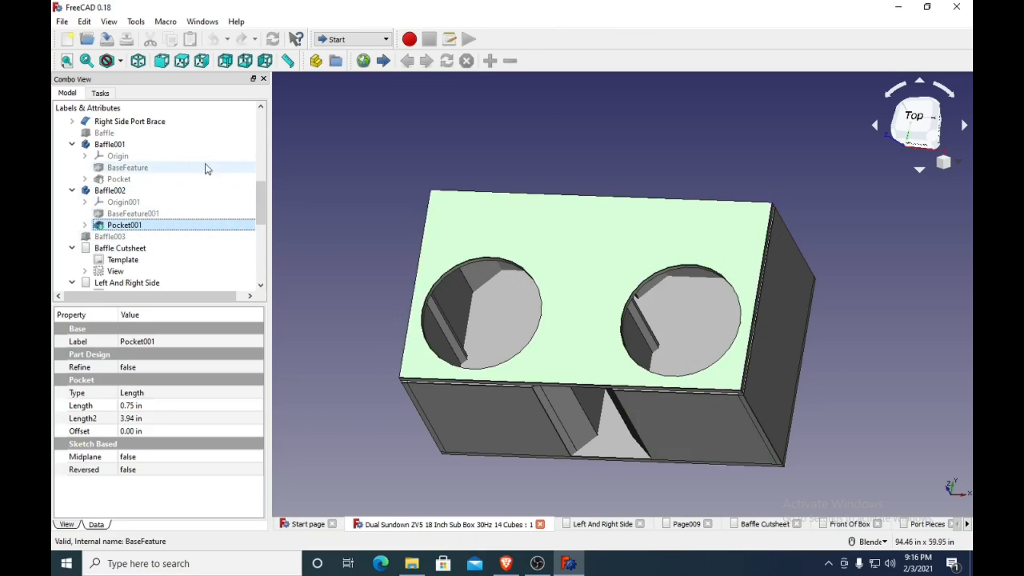
pyautogui.click(119, 179)
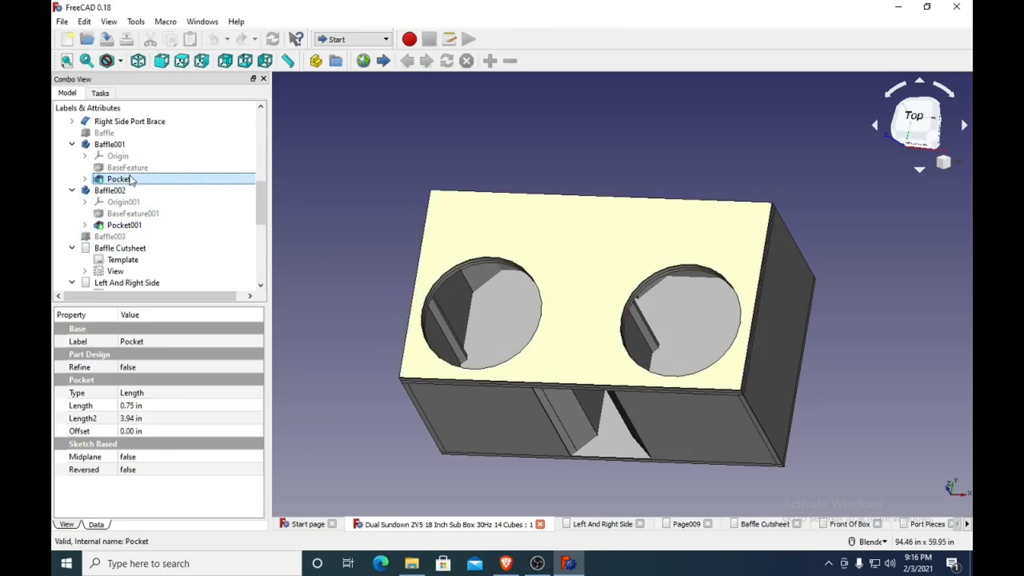
pyautogui.moveTo(563, 386)
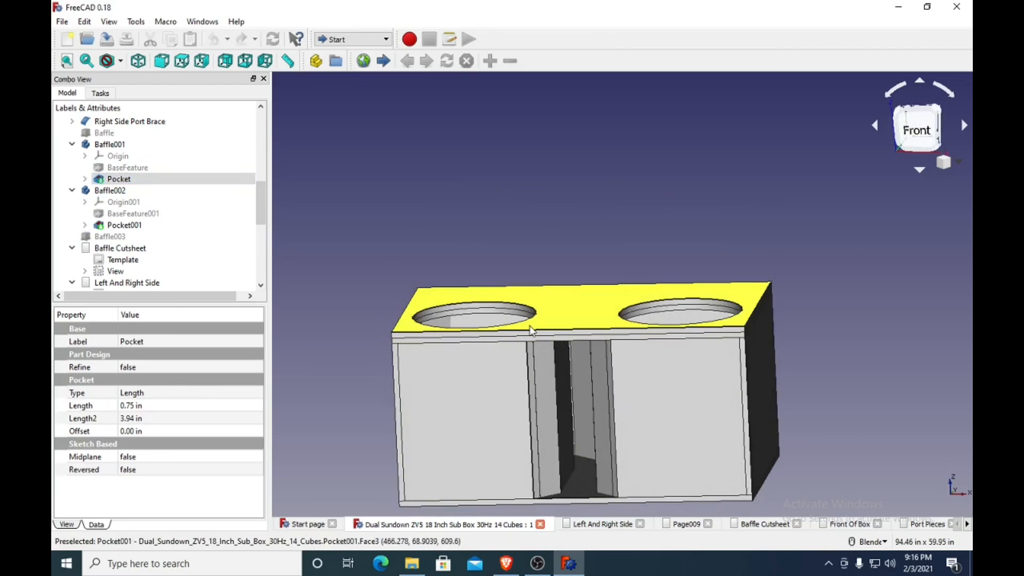
pyautogui.moveTo(566, 329)
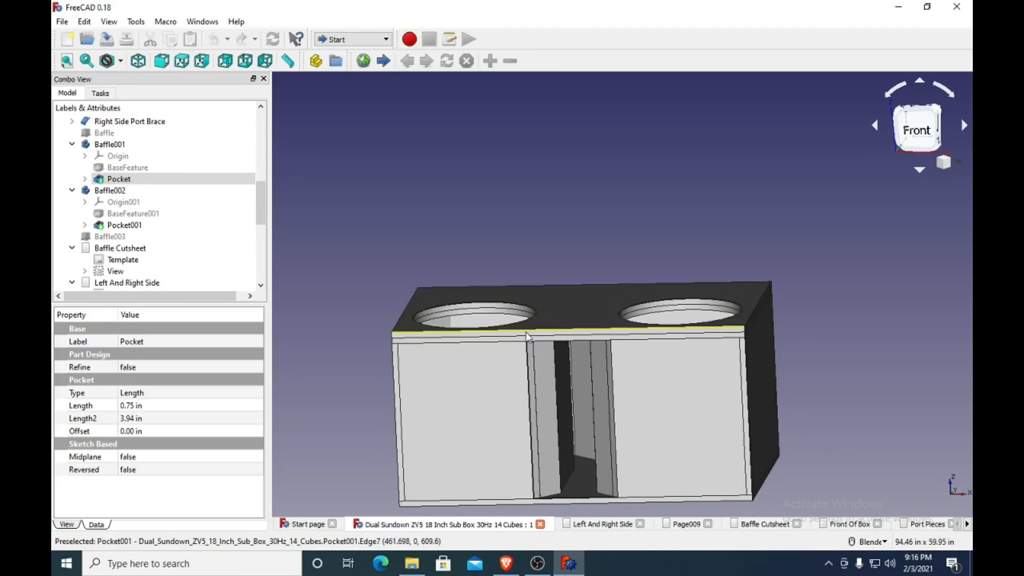
pyautogui.moveTo(565, 345)
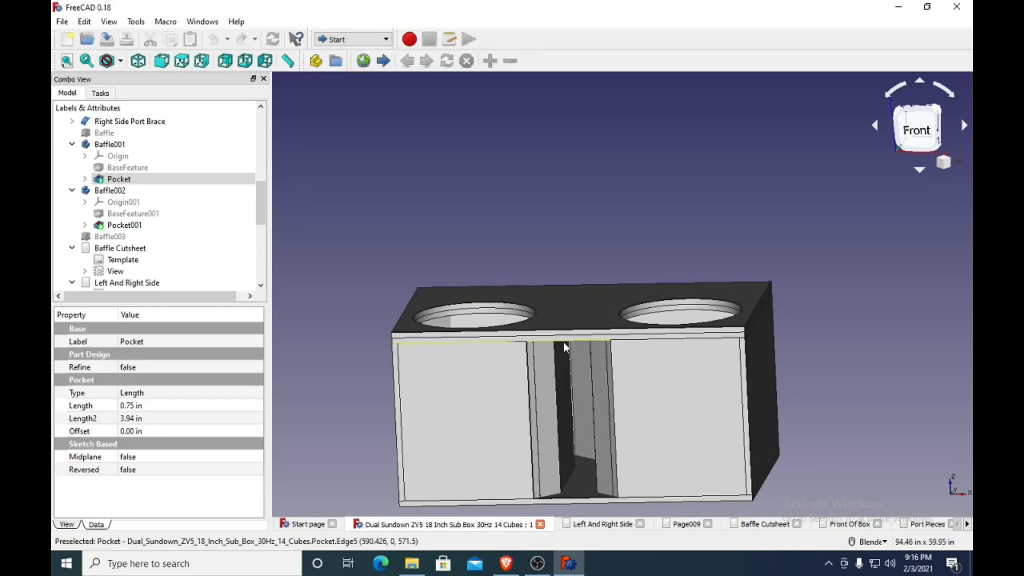
pyautogui.moveTo(562, 345)
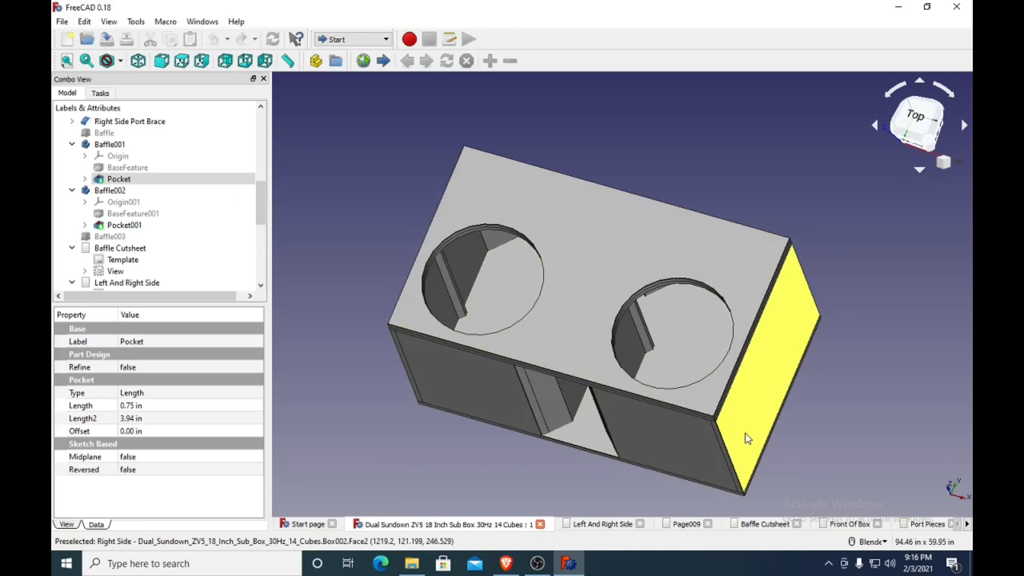
pyautogui.moveTo(748, 434)
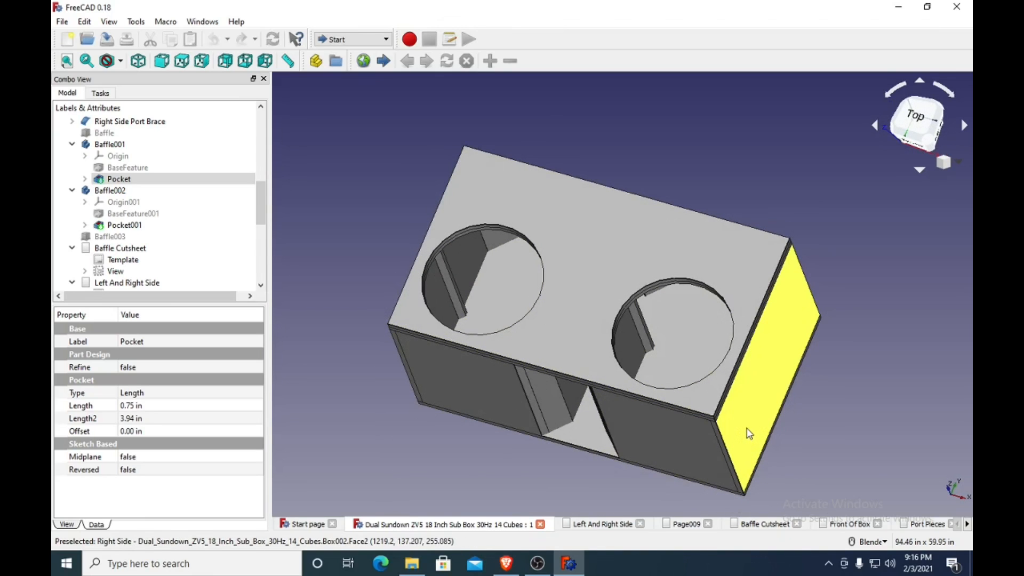